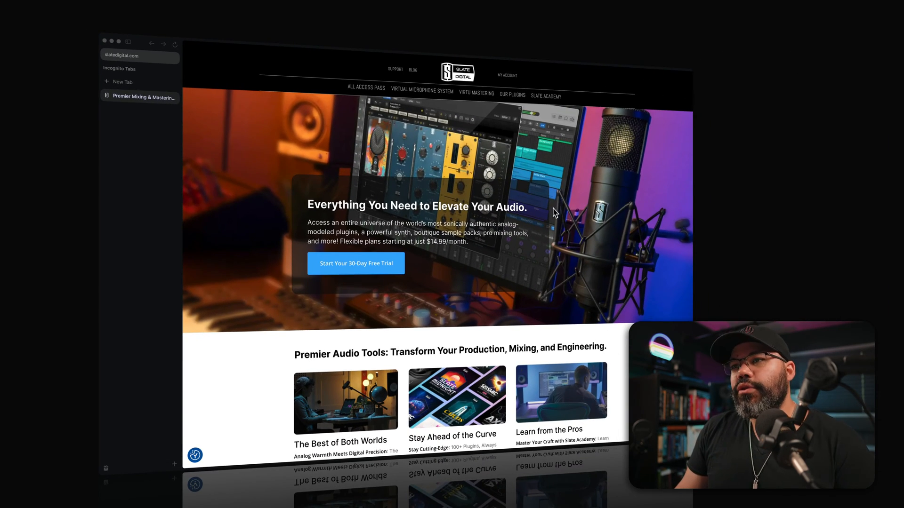
pyautogui.moveTo(464, 282)
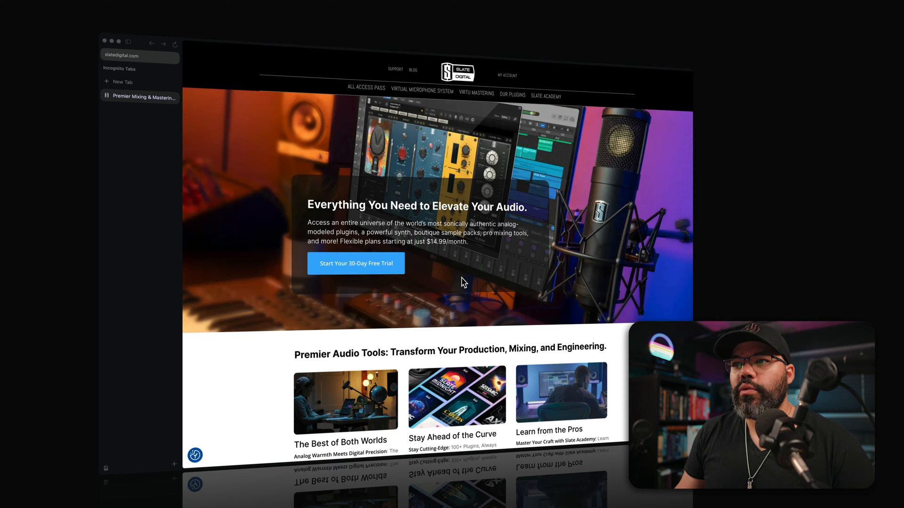
pyautogui.moveTo(472, 280)
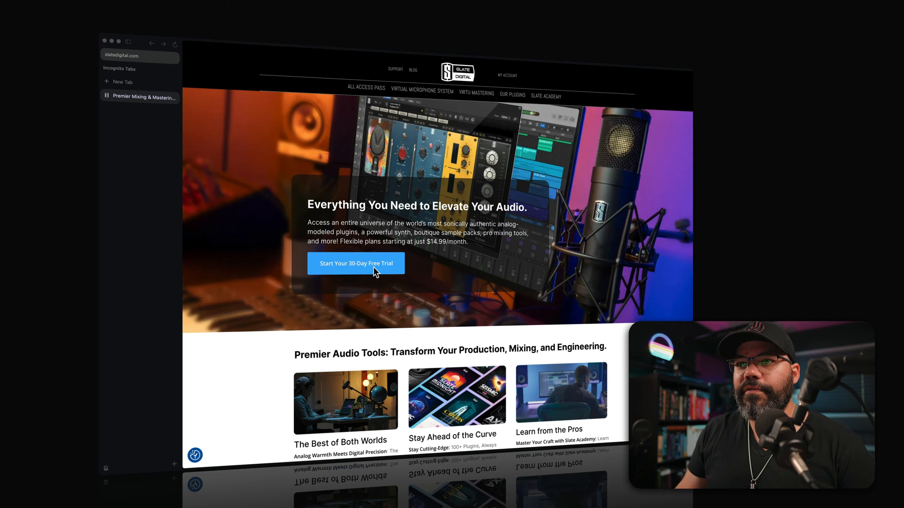
# - Start the 30-day free trial from the homepage to reach the Pick Your Plan page
pyautogui.click(356, 263)
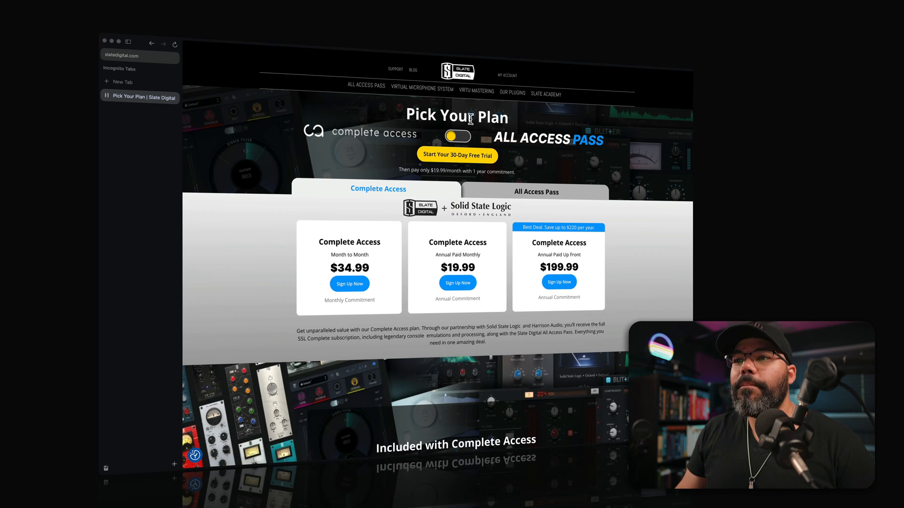
pyautogui.moveTo(385, 148)
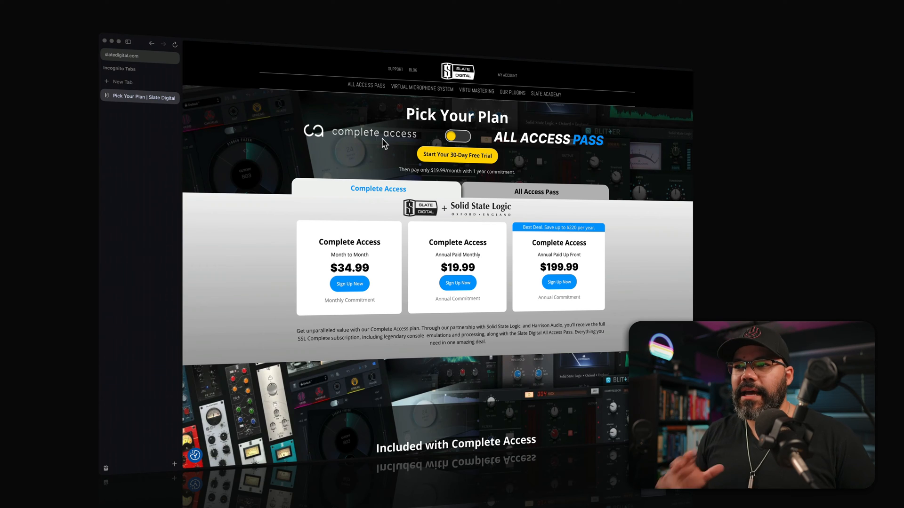
pyautogui.moveTo(546, 151)
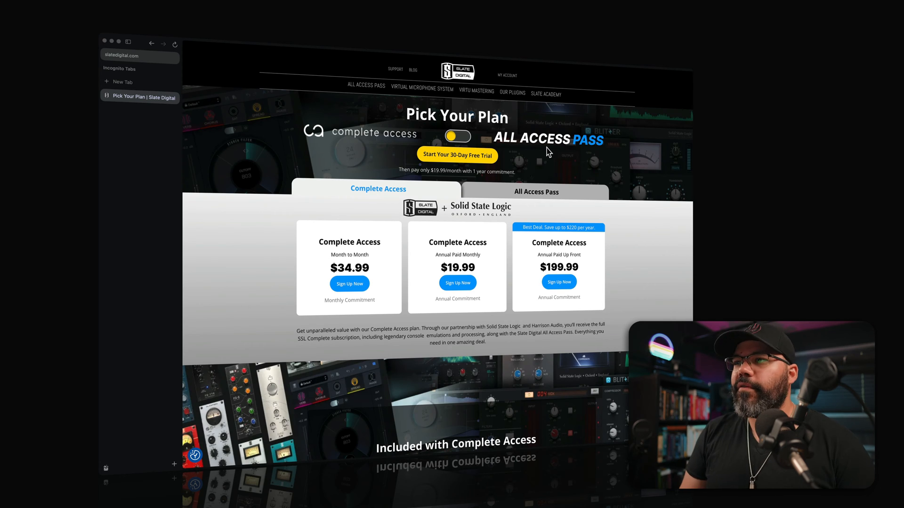
pyautogui.moveTo(526, 219)
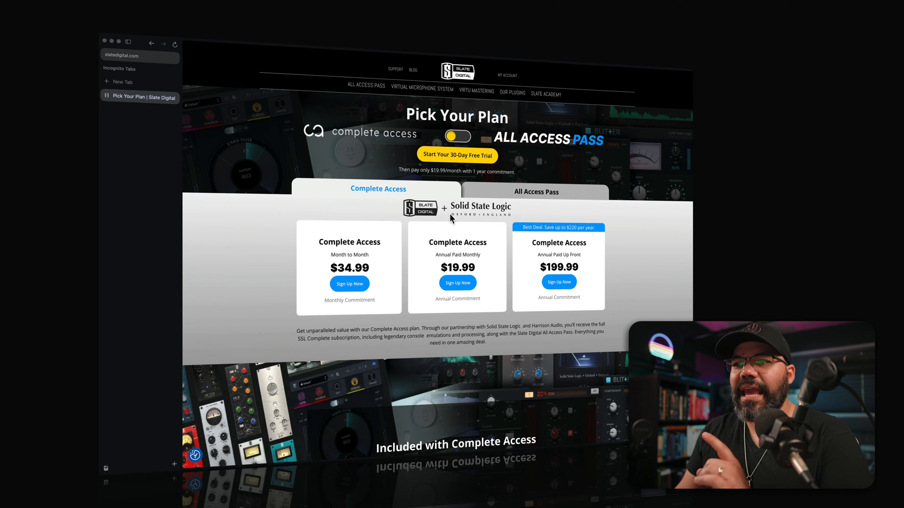
pyautogui.moveTo(475, 217)
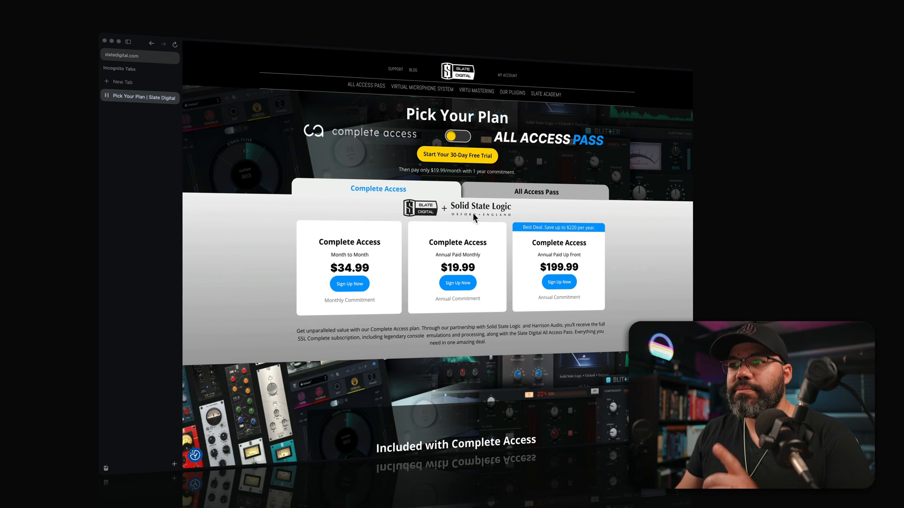
pyautogui.moveTo(519, 215)
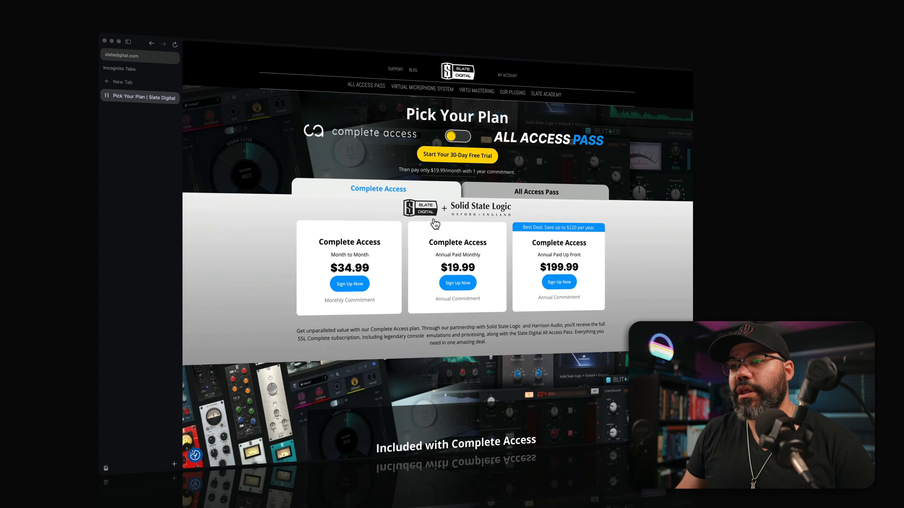
pyautogui.moveTo(543, 254)
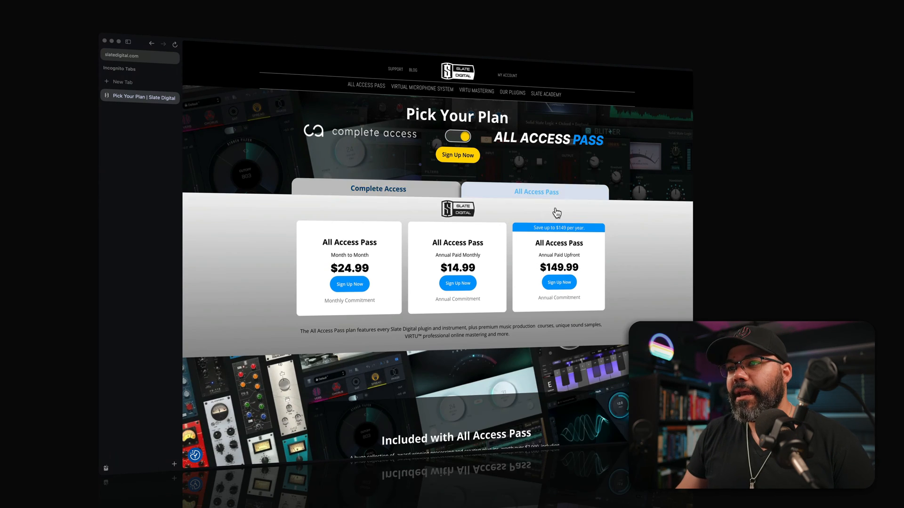
pyautogui.moveTo(581, 278)
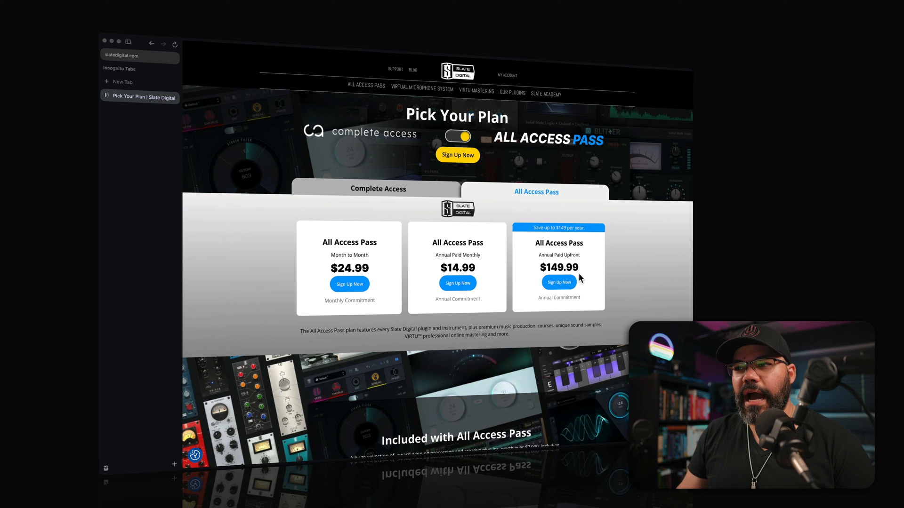
pyautogui.moveTo(558, 255)
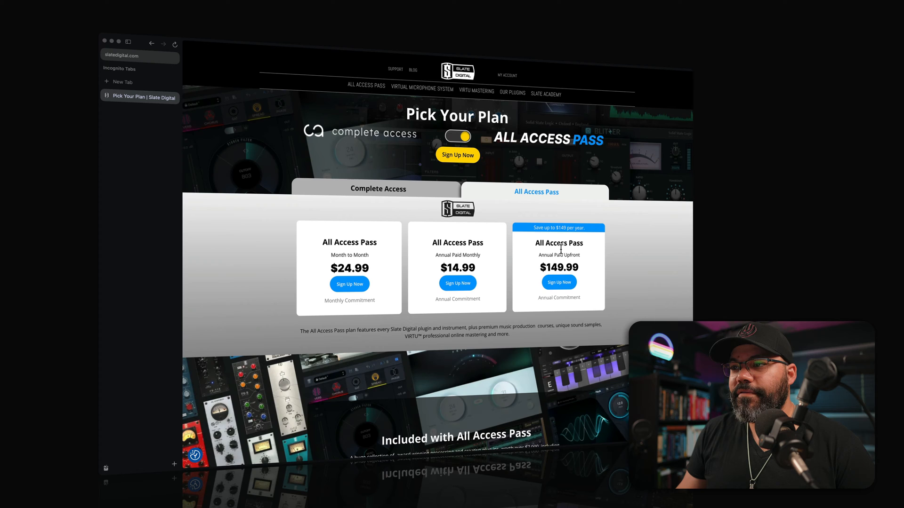
pyautogui.moveTo(565, 254)
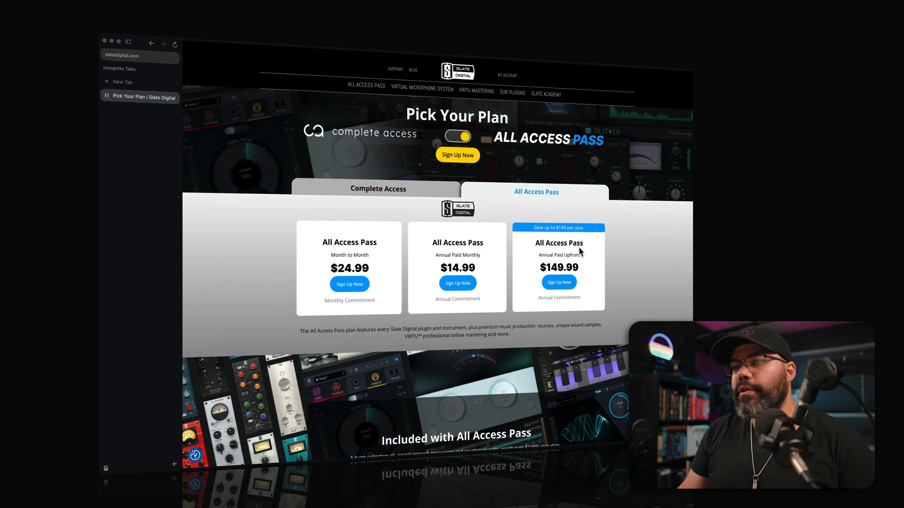
pyautogui.moveTo(558, 282)
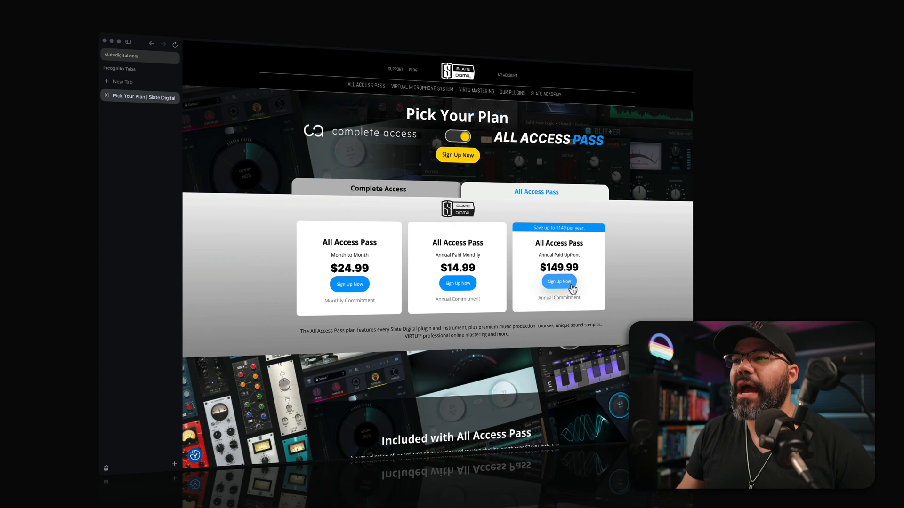
# - Choose the $149.99 Annual Paid Upfront All Access Pass for sign-up
pyautogui.click(558, 283)
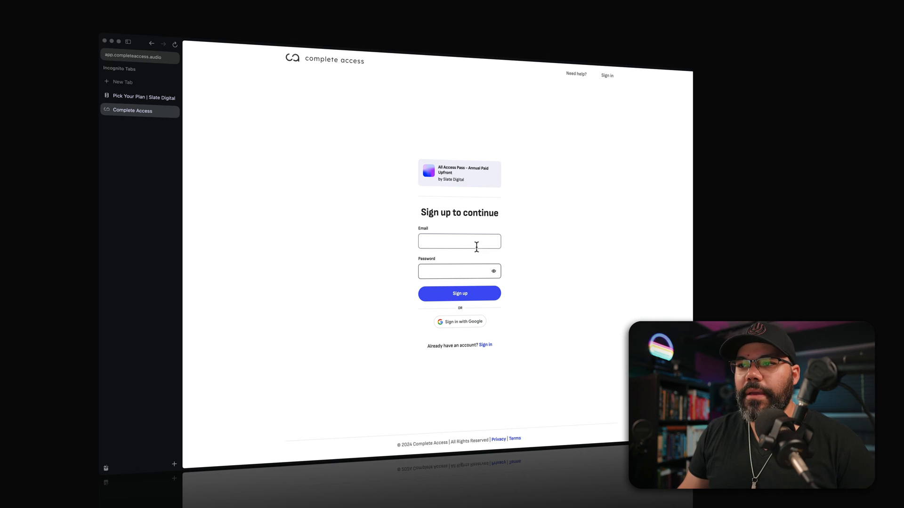
# - Enter the sign-up email starting 'orlan' with a password and submit the account sign-up
pyautogui.click(459, 241)
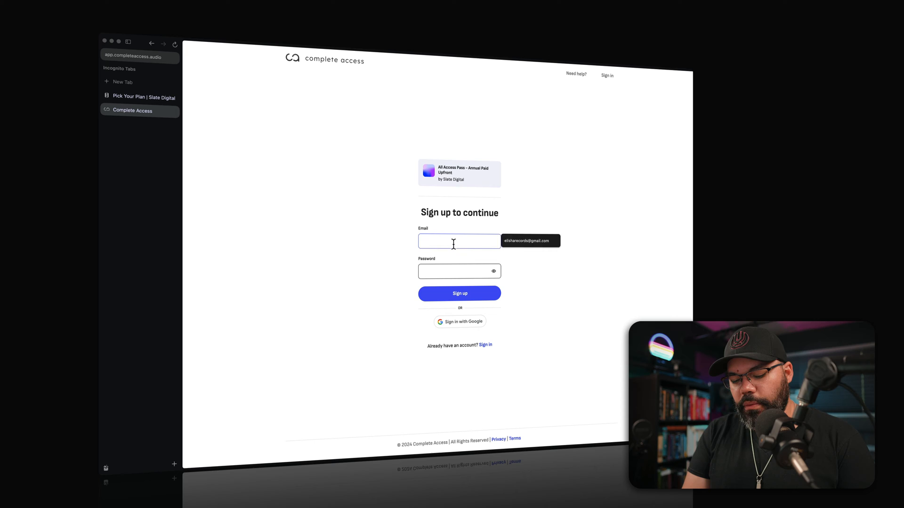
pyautogui.write('orlan')
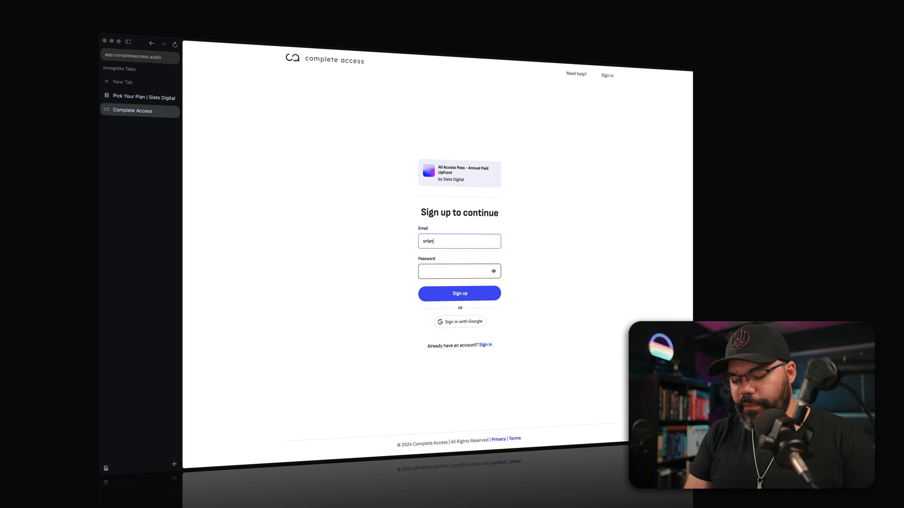
pyautogui.click(459, 293)
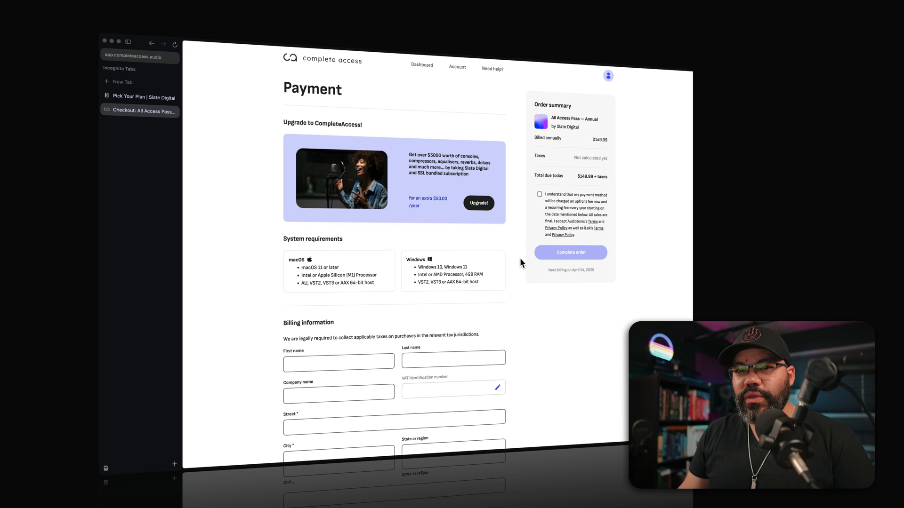
# - Fill in the billing details and complete the $149.99 order with $0.00 tax
pyautogui.scroll(-3)
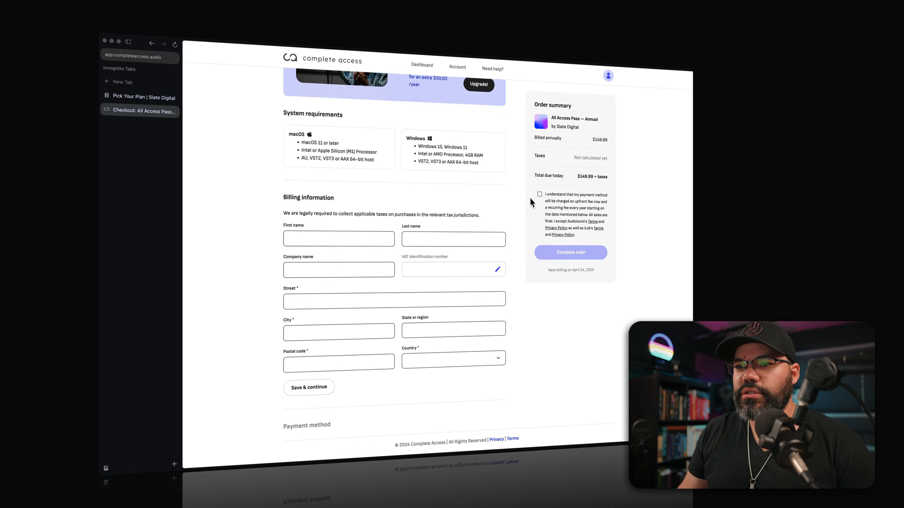
pyautogui.click(309, 386)
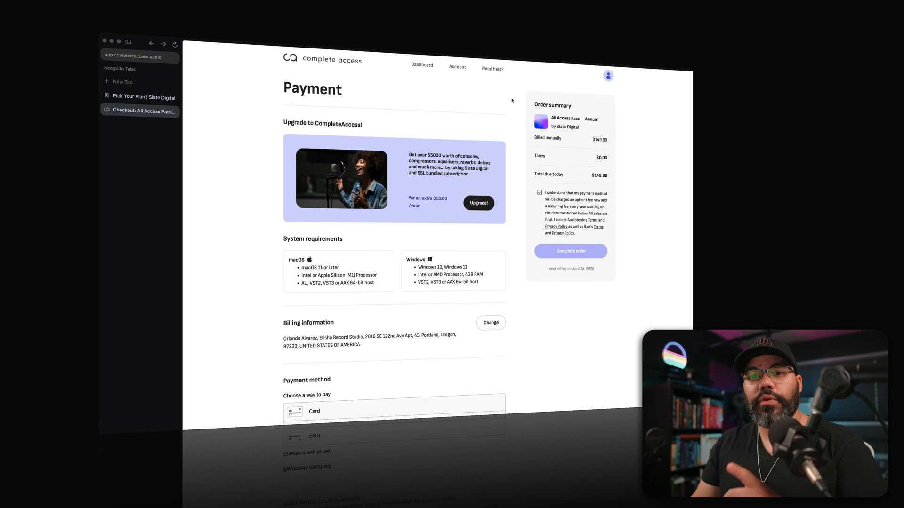
pyautogui.moveTo(548, 76)
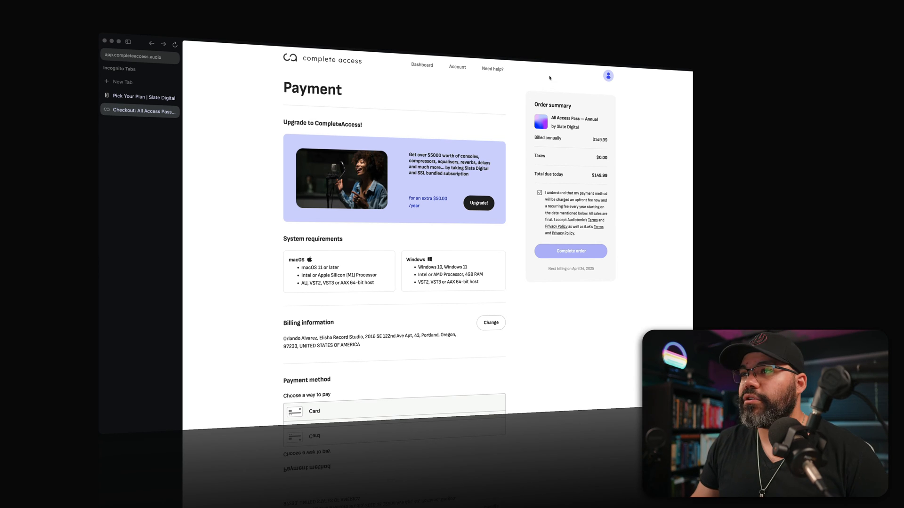
pyautogui.click(608, 75)
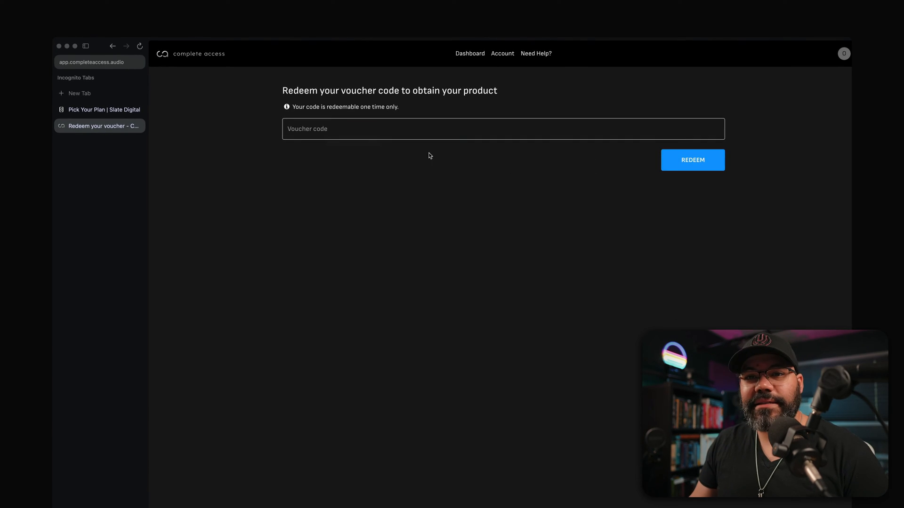
pyautogui.moveTo(484, 210)
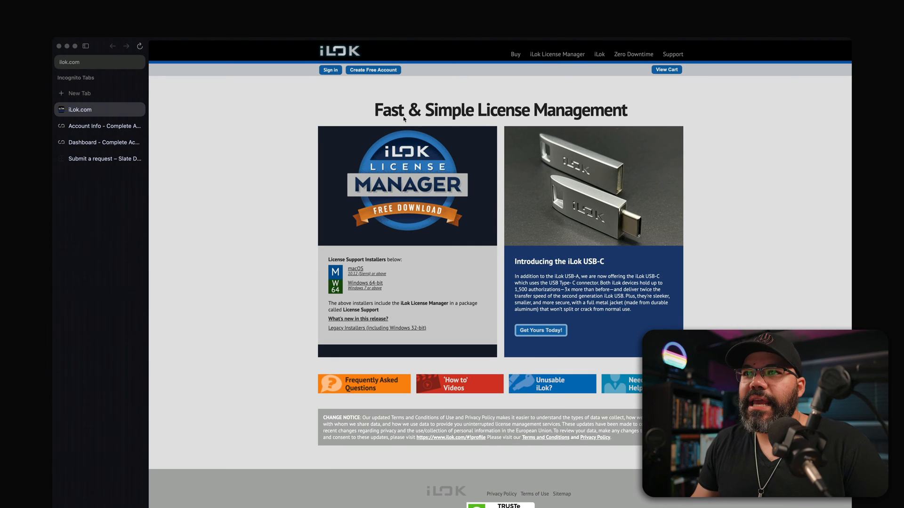
pyautogui.moveTo(353, 58)
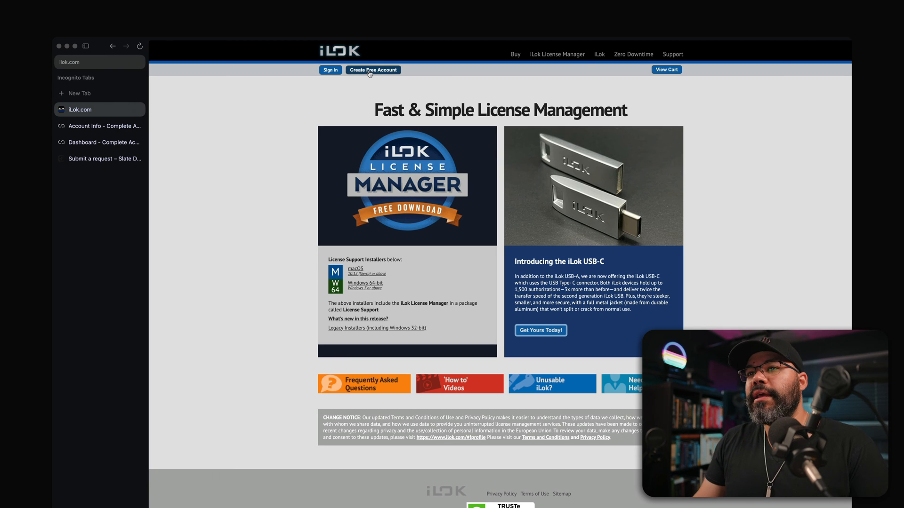
# - Begin creating a free iLok account to reach the Free Account Setup form
pyautogui.click(372, 70)
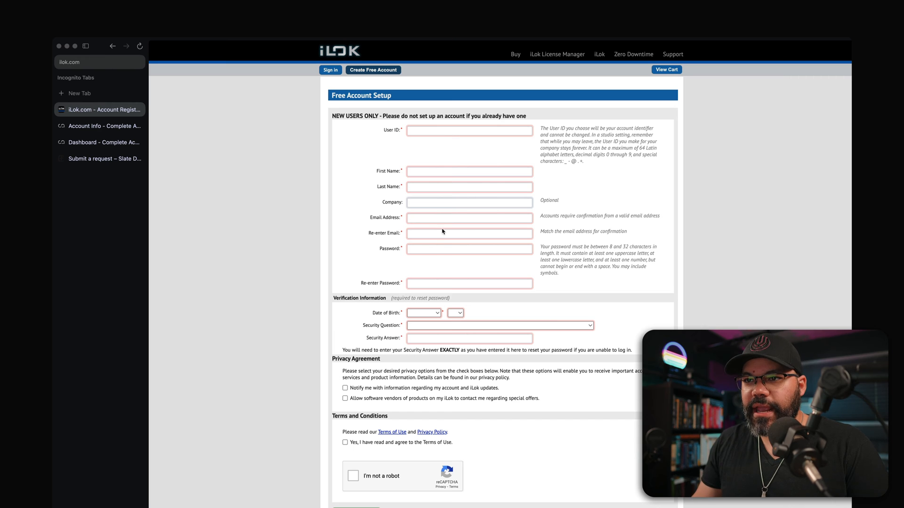
pyautogui.moveTo(530, 408)
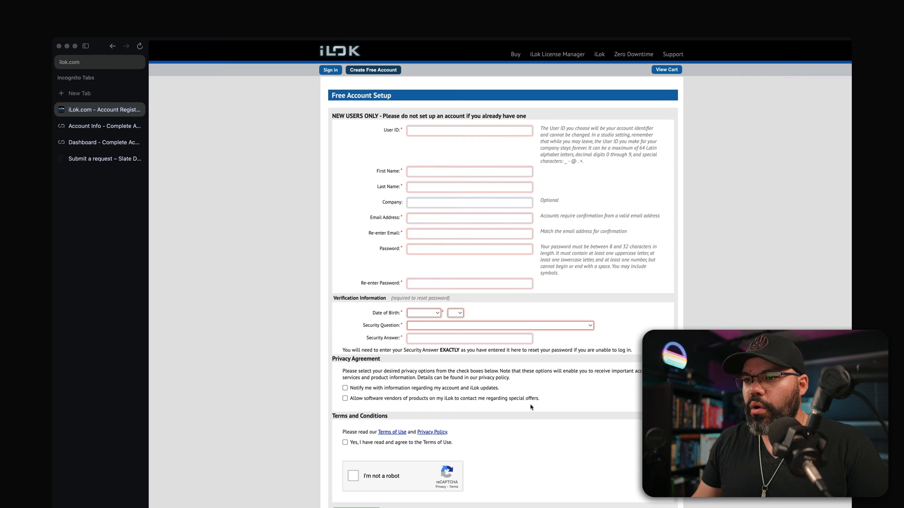
pyautogui.moveTo(627, 410)
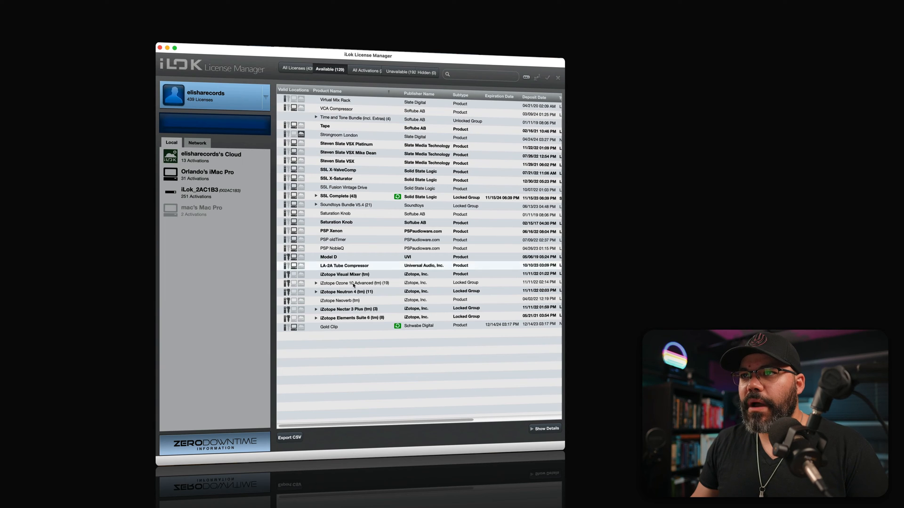
# - View the licenses on the iLok USB key and then the 13 activations in iLok Cloud
pyautogui.click(204, 193)
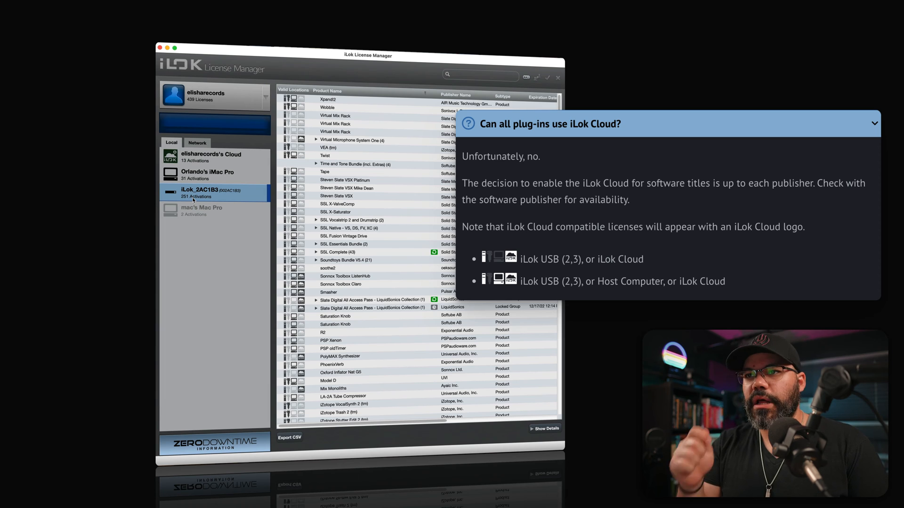
pyautogui.click(211, 157)
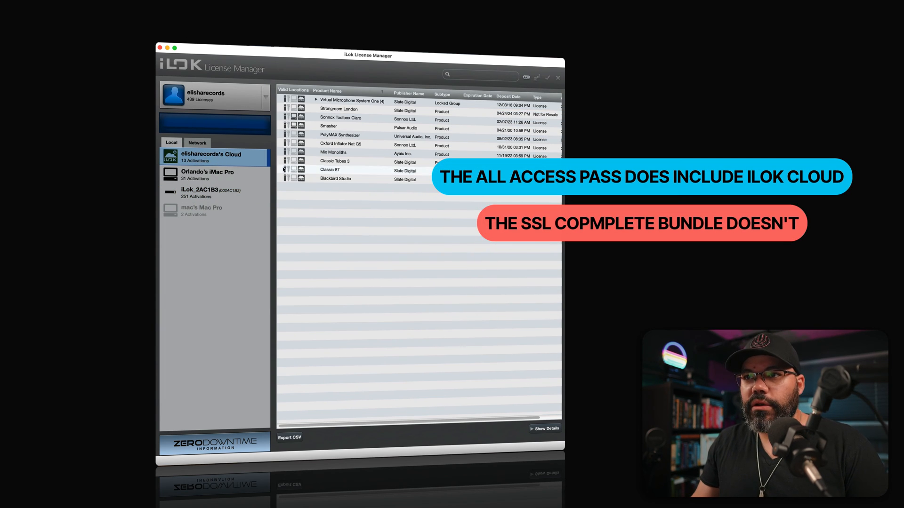
pyautogui.click(207, 193)
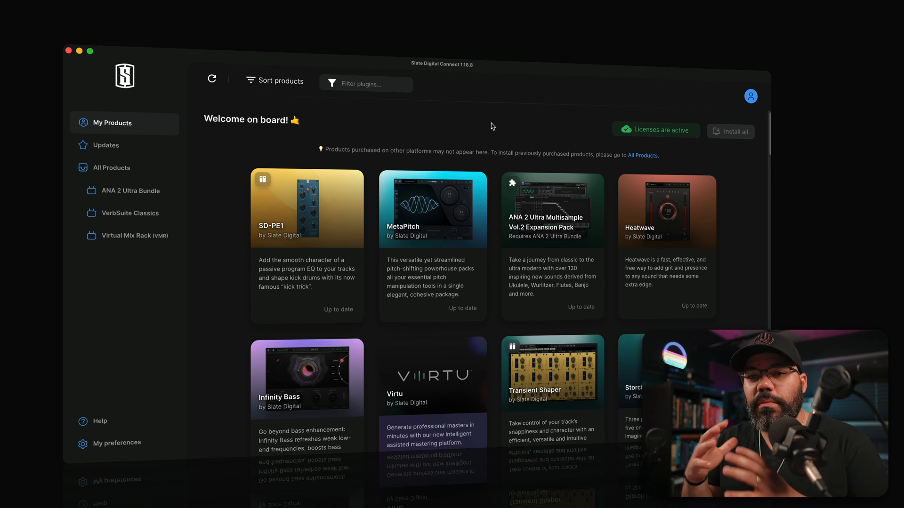
pyautogui.click(107, 145)
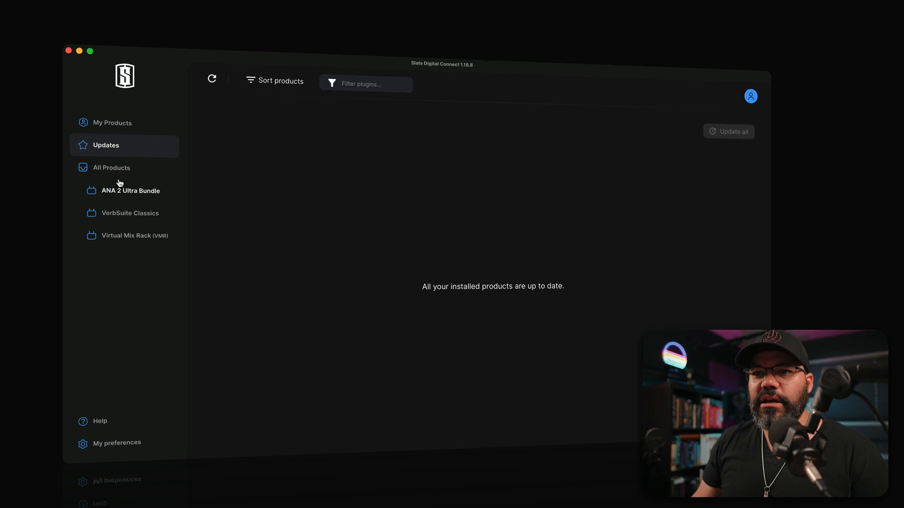
pyautogui.click(111, 168)
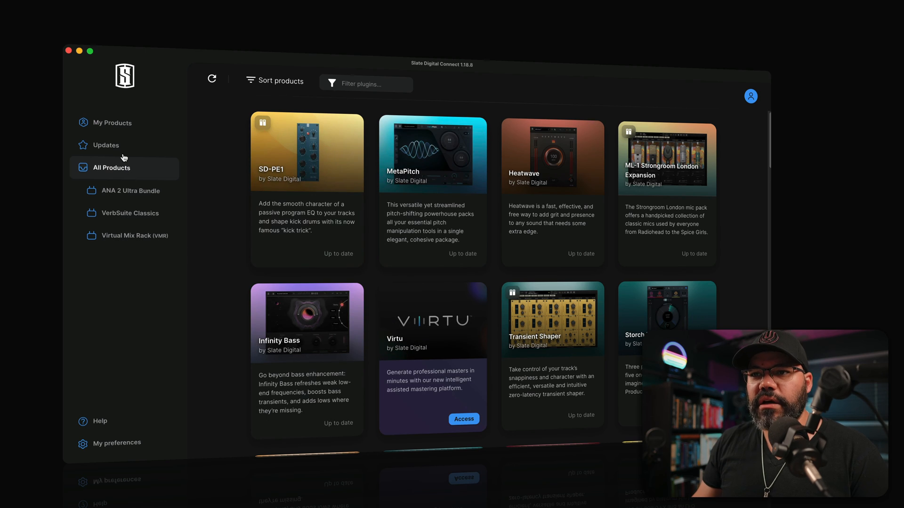
pyautogui.click(112, 122)
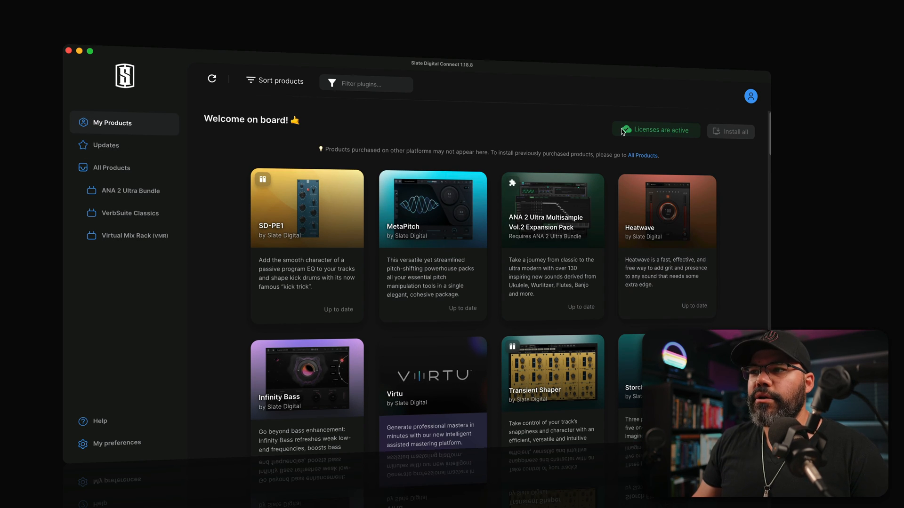
pyautogui.moveTo(697, 143)
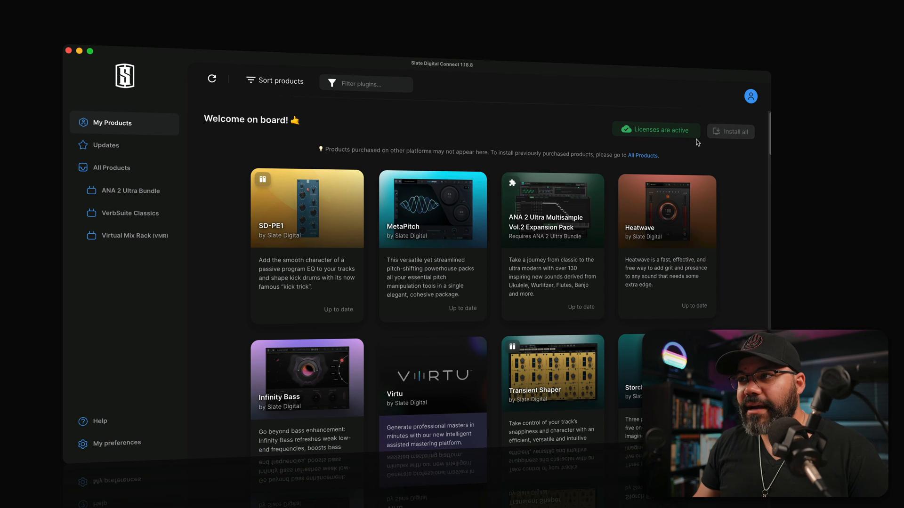
pyautogui.click(116, 442)
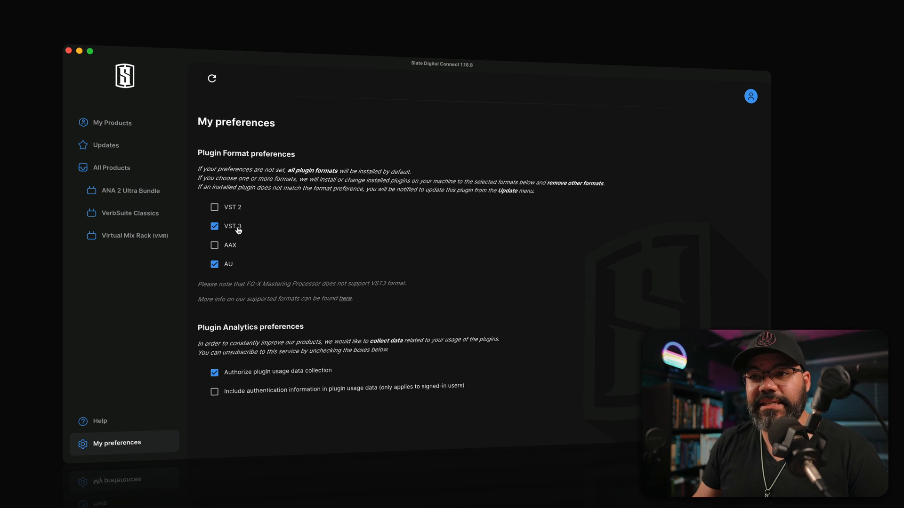
pyautogui.moveTo(229, 268)
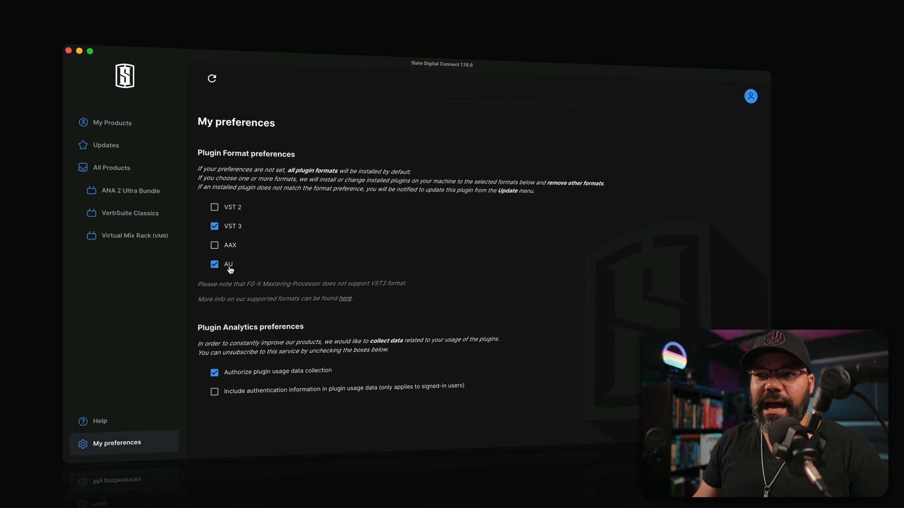
pyautogui.moveTo(242, 238)
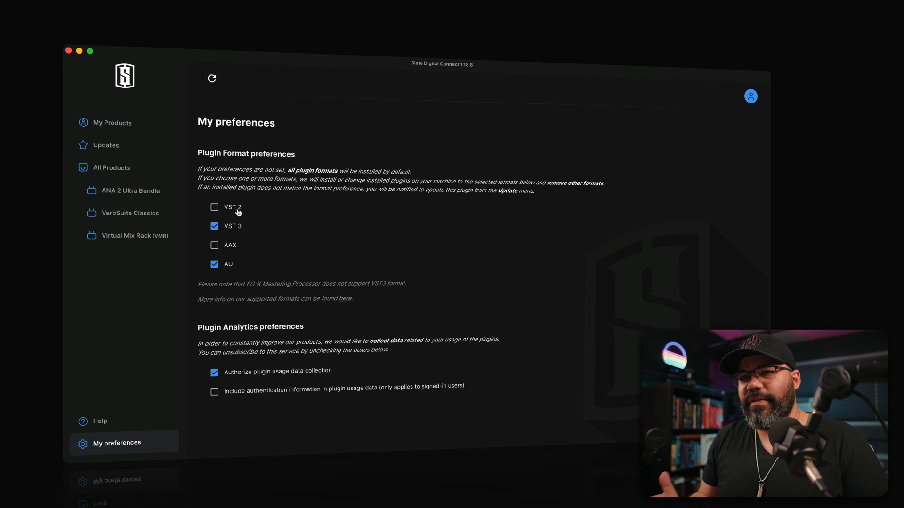
# - Show the full All Products catalogue with VST 3 and AU formats kept
pyautogui.click(111, 167)
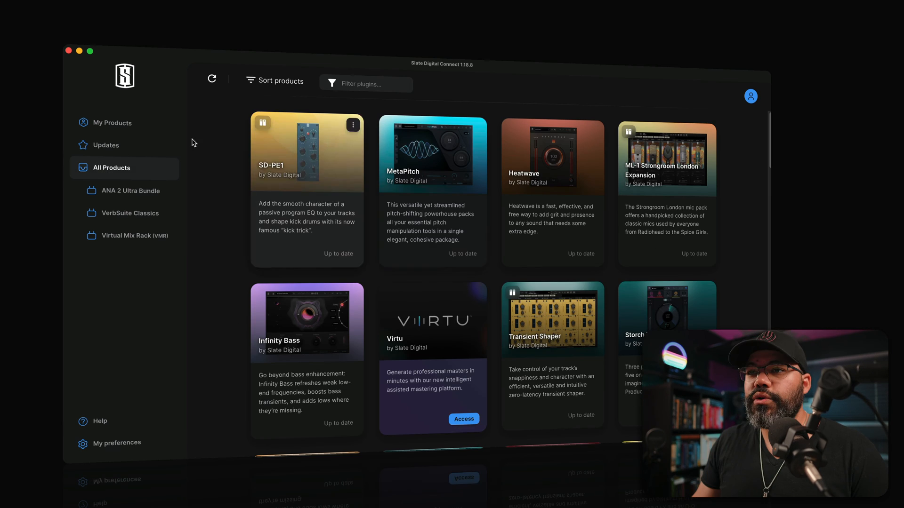
# - Return to My Products and review the owned plugins and ANA 2 expansion packs marked up to date
pyautogui.click(113, 123)
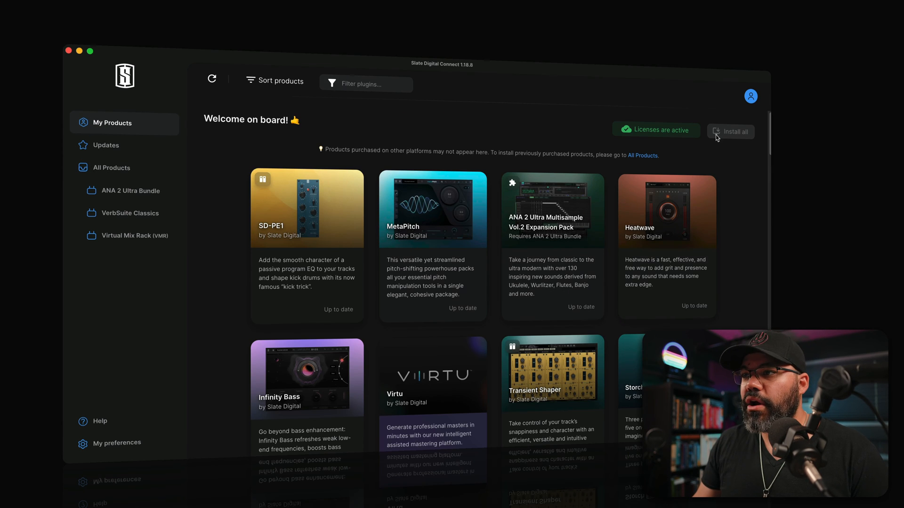
pyautogui.moveTo(707, 324)
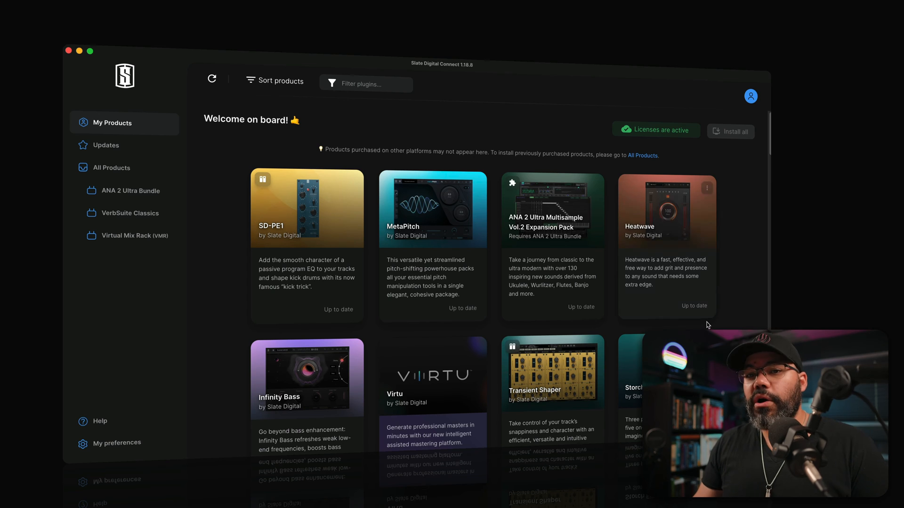
pyautogui.moveTo(476, 184)
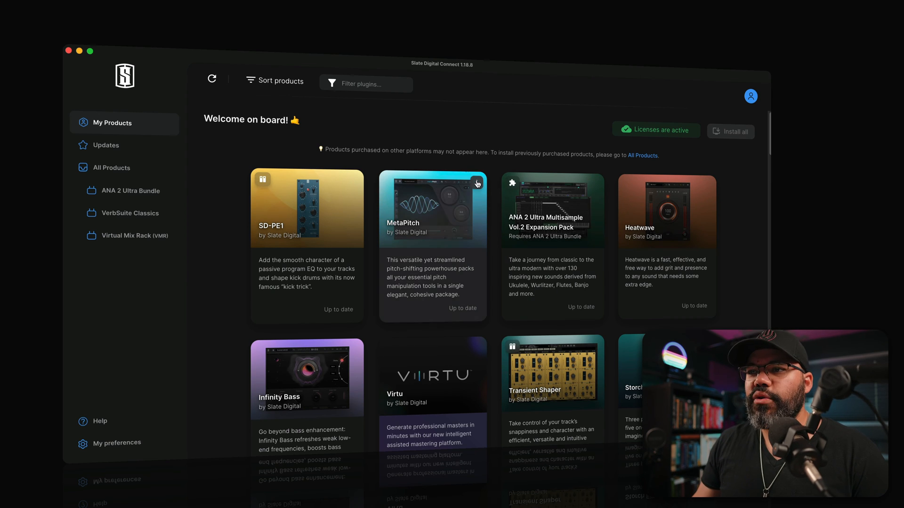
pyautogui.moveTo(591, 192)
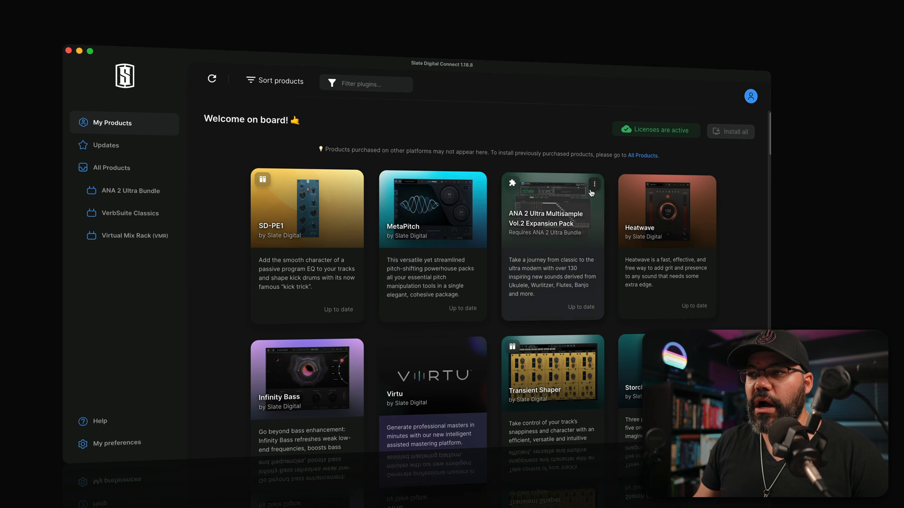
pyautogui.scroll(-3)
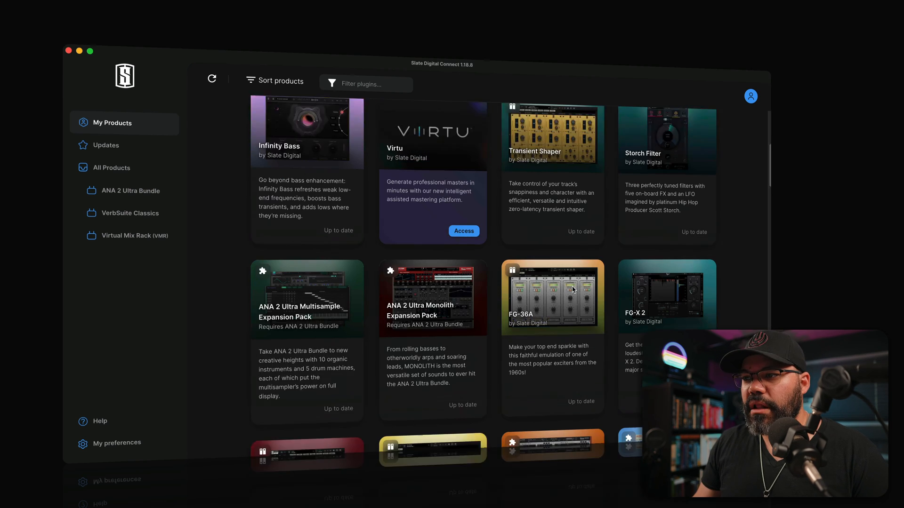
pyautogui.scroll(-3)
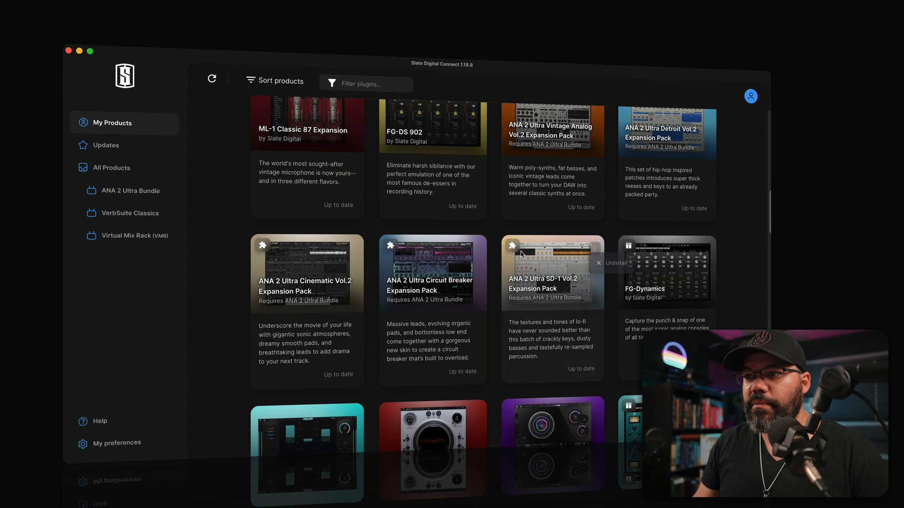
pyautogui.scroll(-3)
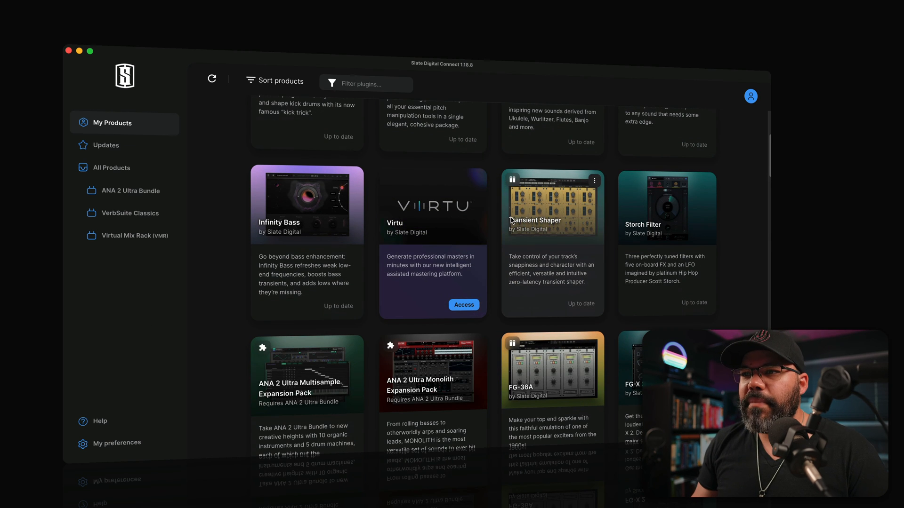
pyautogui.moveTo(497, 252)
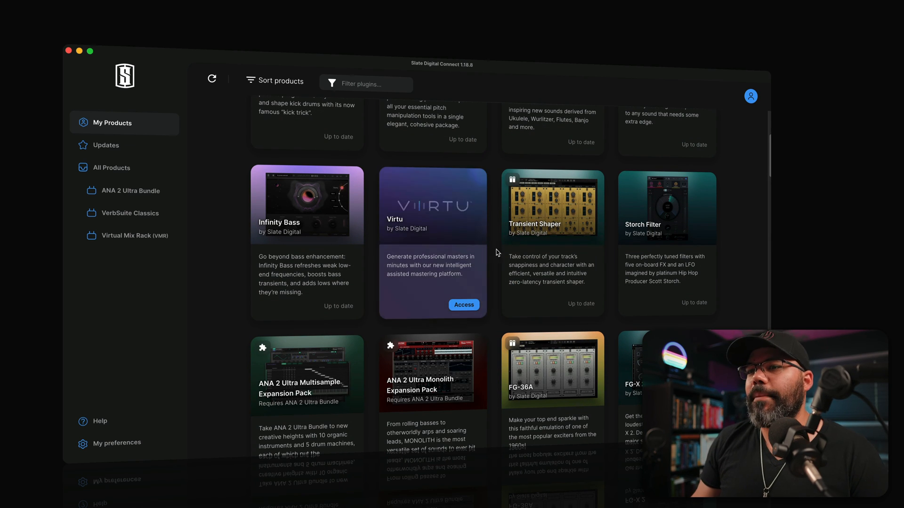